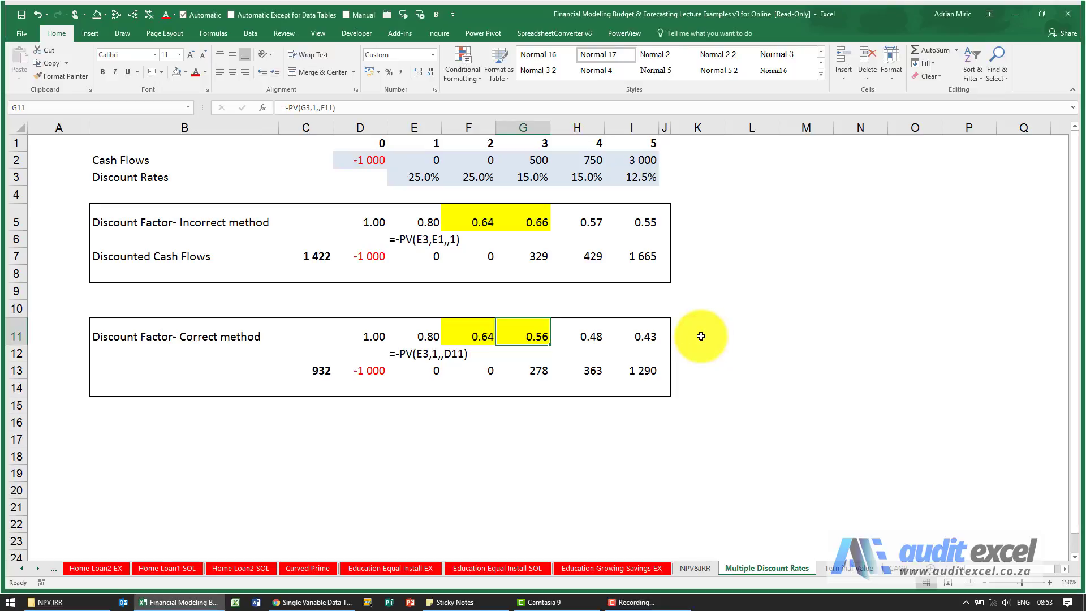
mouse_move(474, 319)
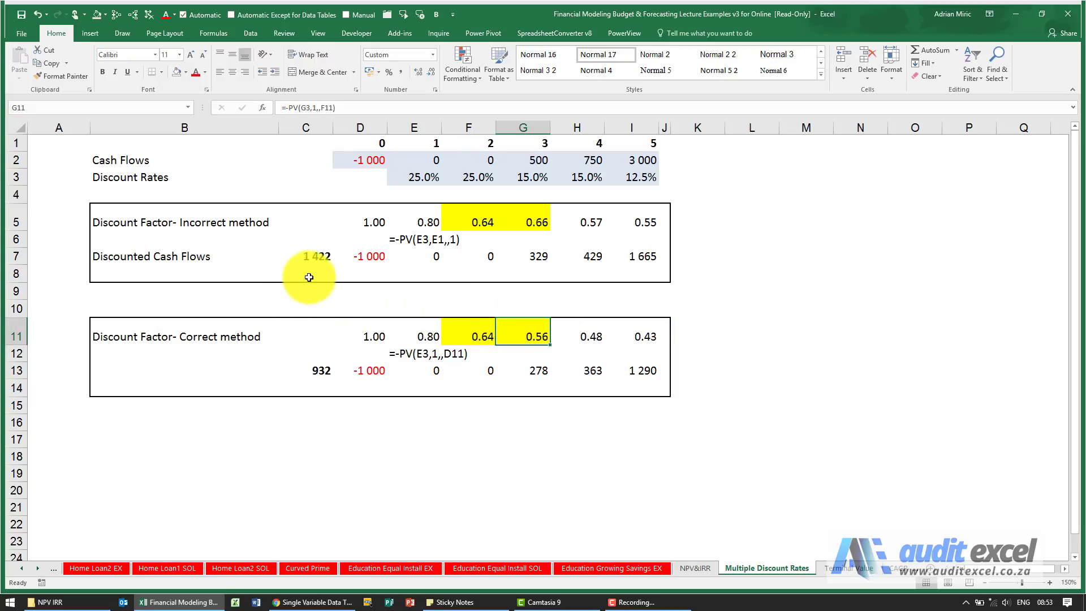
mouse_move(336, 247)
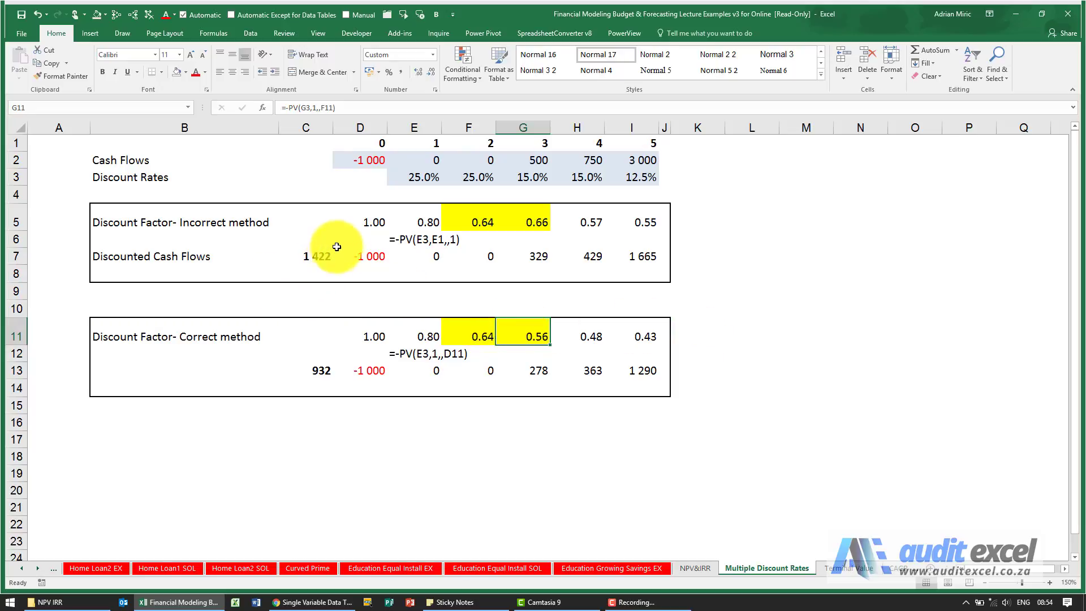
mouse_move(234, 182)
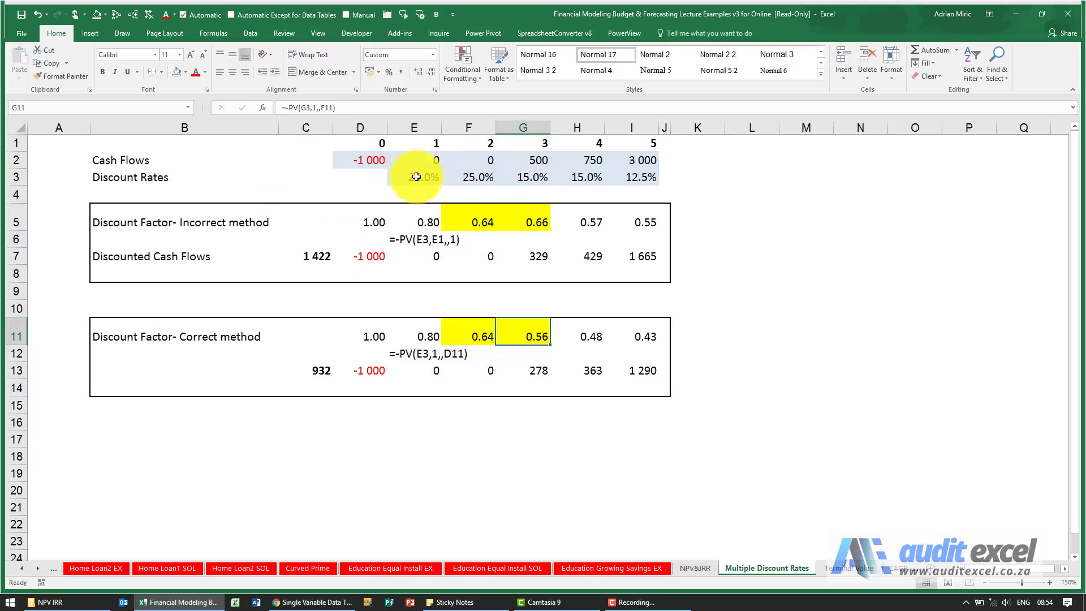
Review the year 1, 2, 3 (15.0%) and 5 (12.5%) discount rates.
left_click(414, 177)
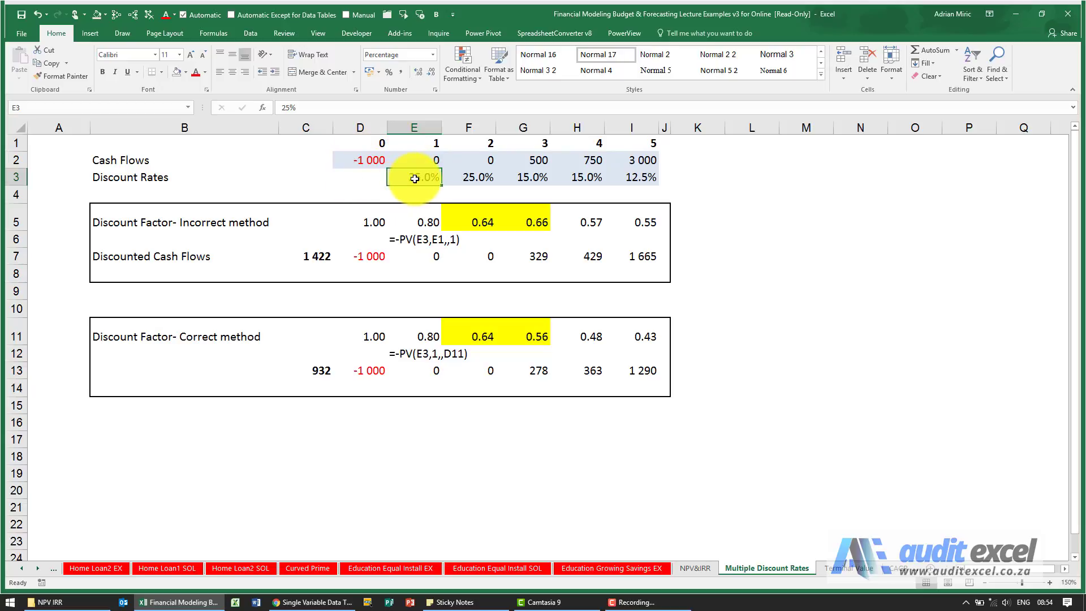
left_click(467, 176)
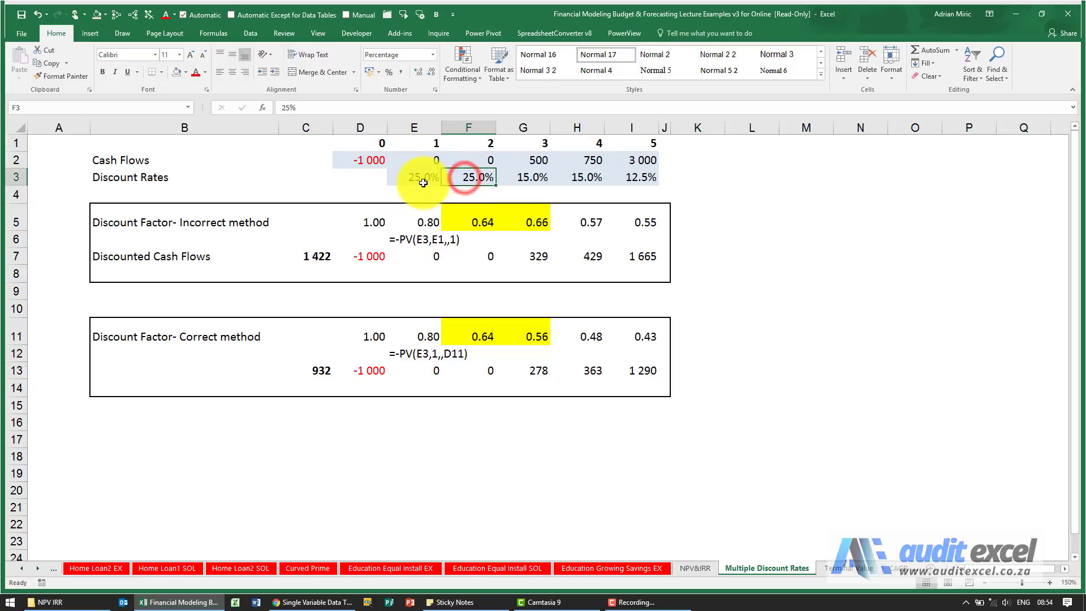
left_click(413, 177)
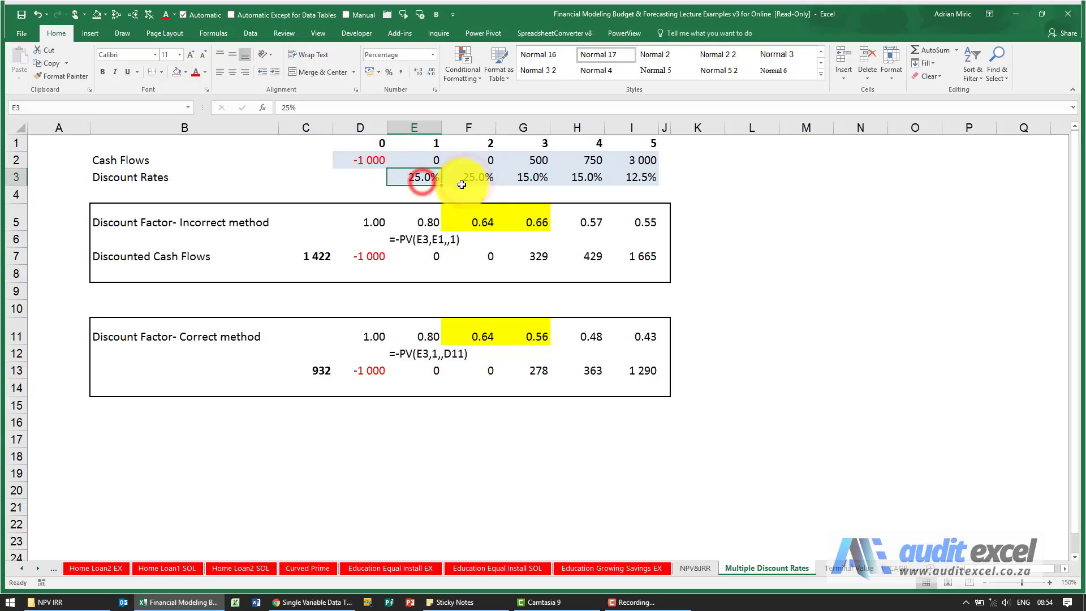
left_click(468, 177)
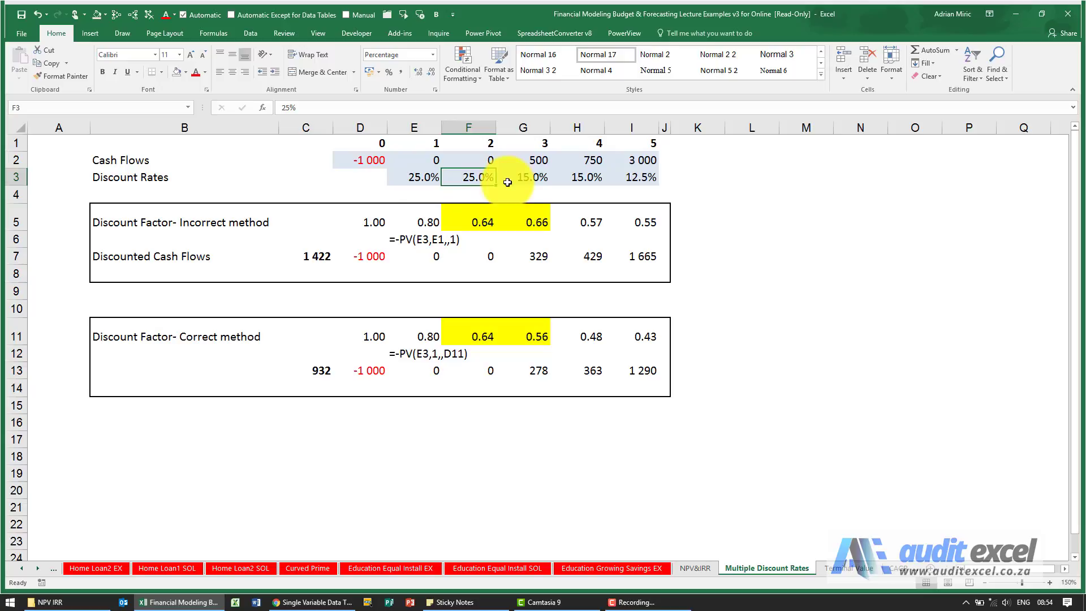
left_click(522, 176)
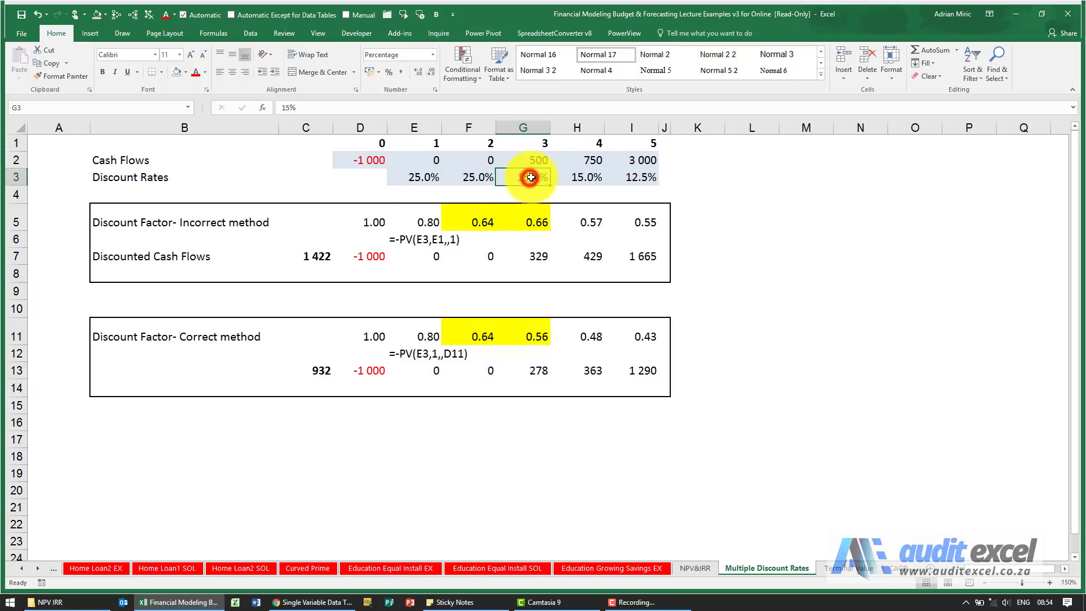
left_click(631, 175)
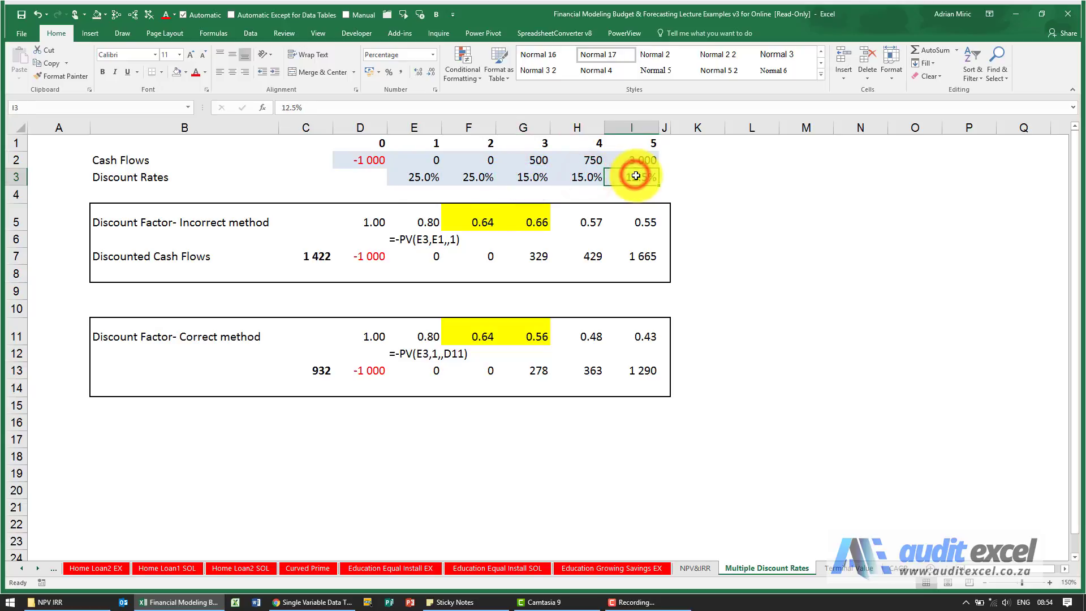
mouse_move(639, 172)
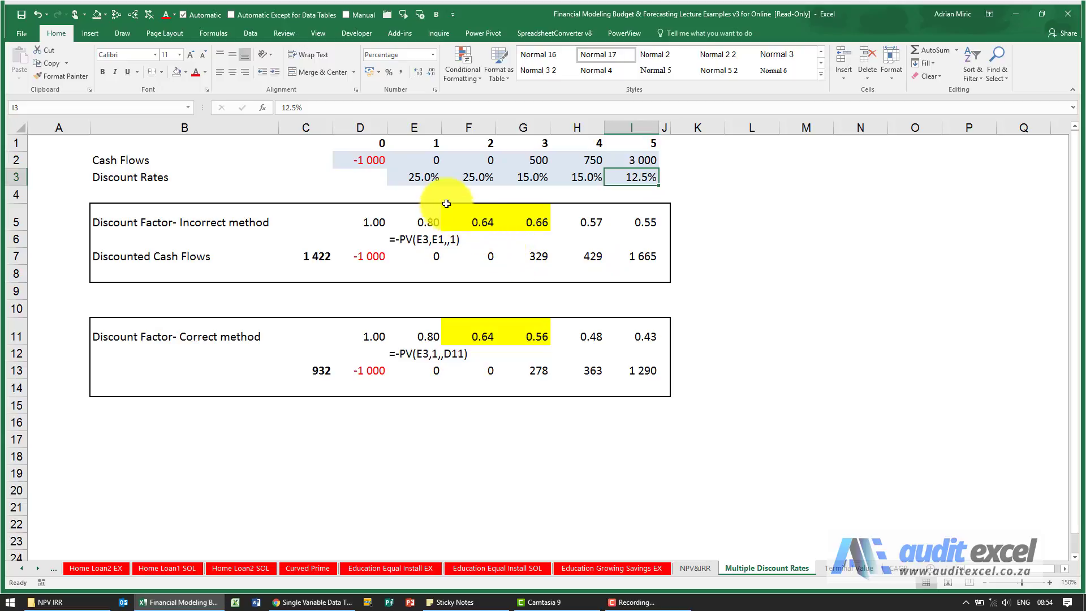
mouse_move(410, 175)
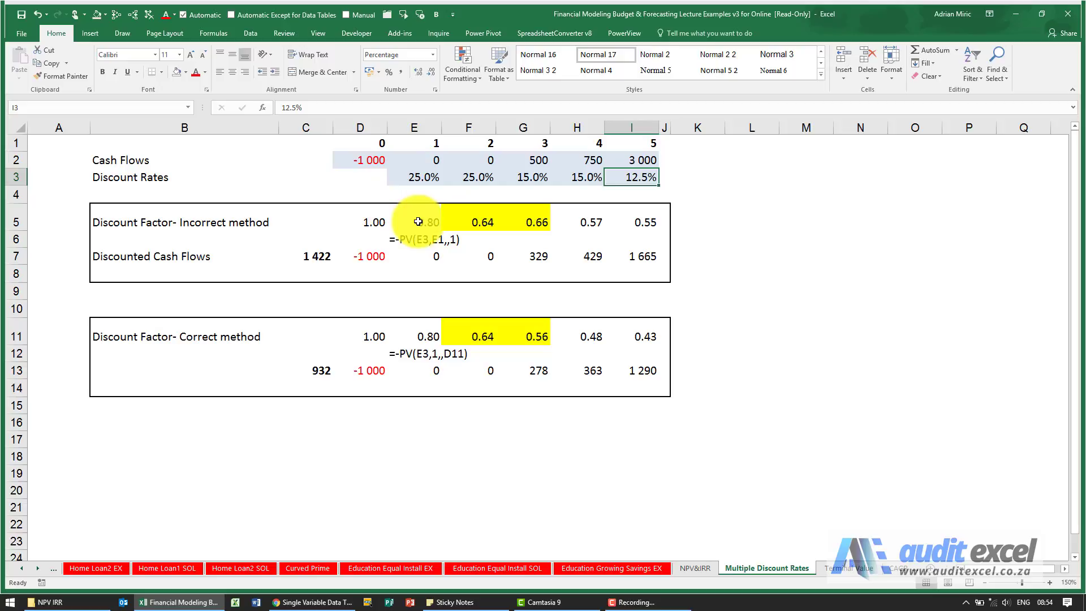
Trace precedents of the years 1–3 incorrect discount factors and view G5's PV arguments.
left_click(413, 222)
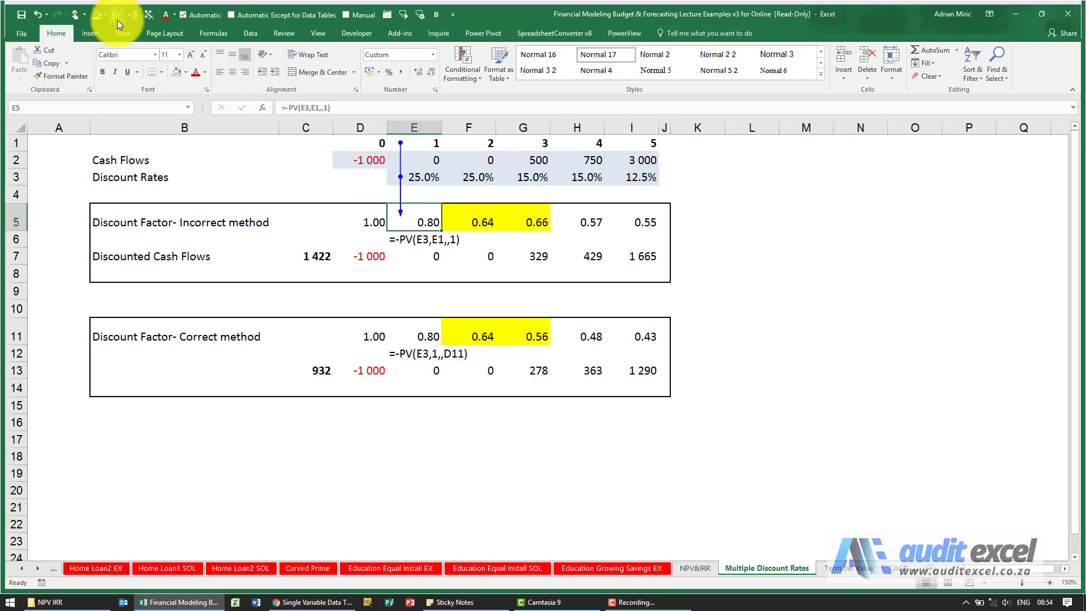
left_click(468, 222)
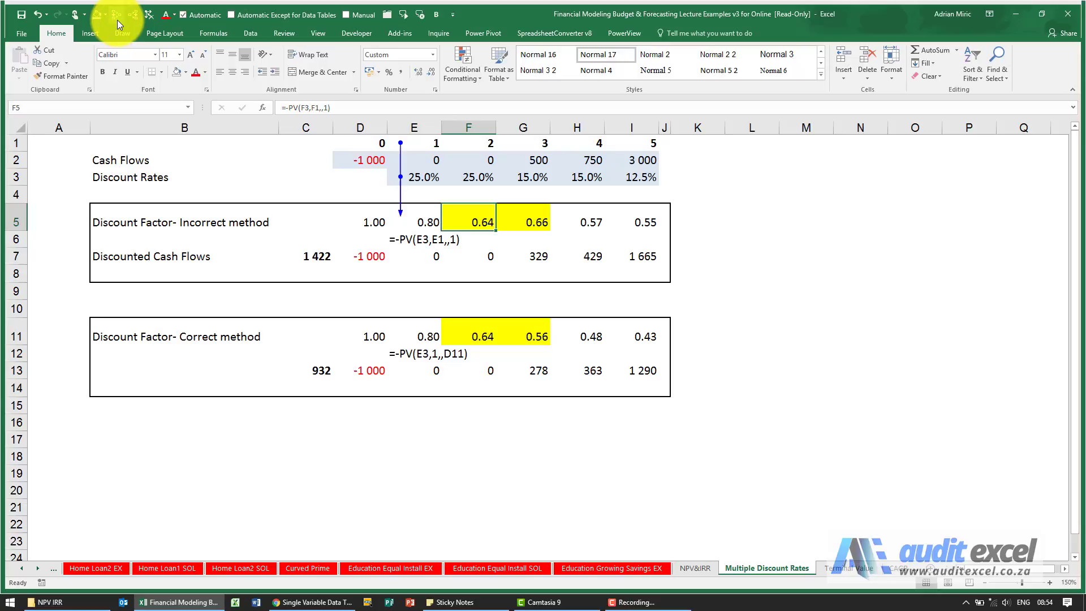
left_click(522, 221)
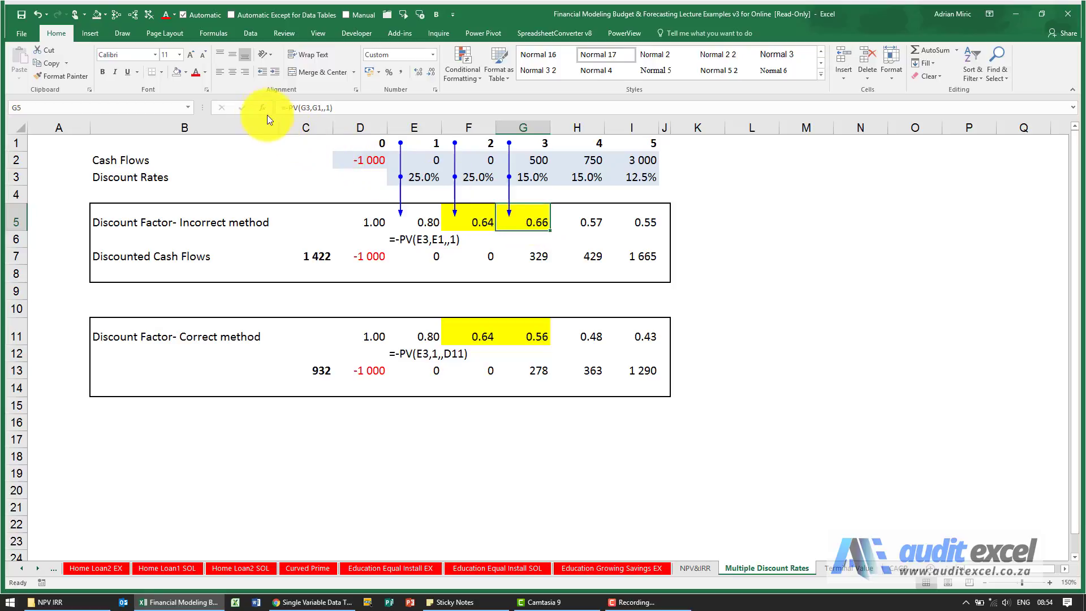
left_click(262, 108)
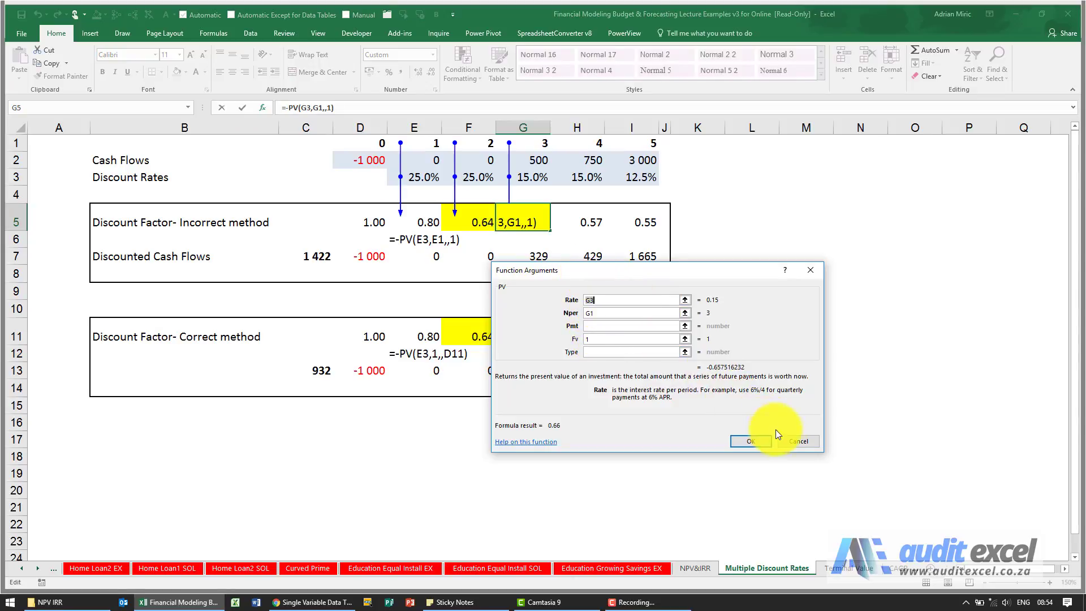
left_click(749, 441)
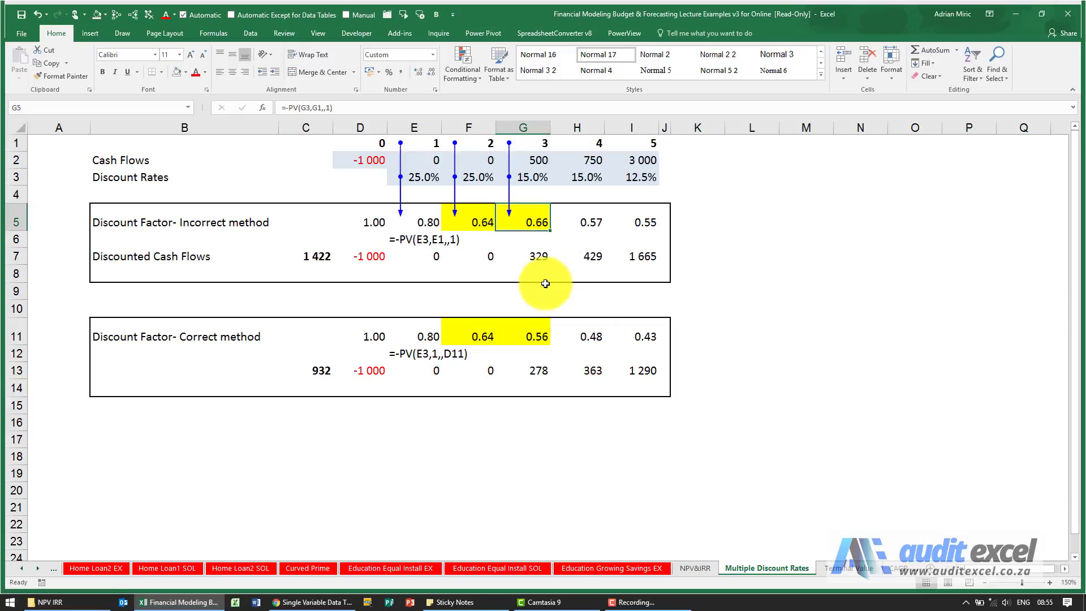
mouse_move(530, 258)
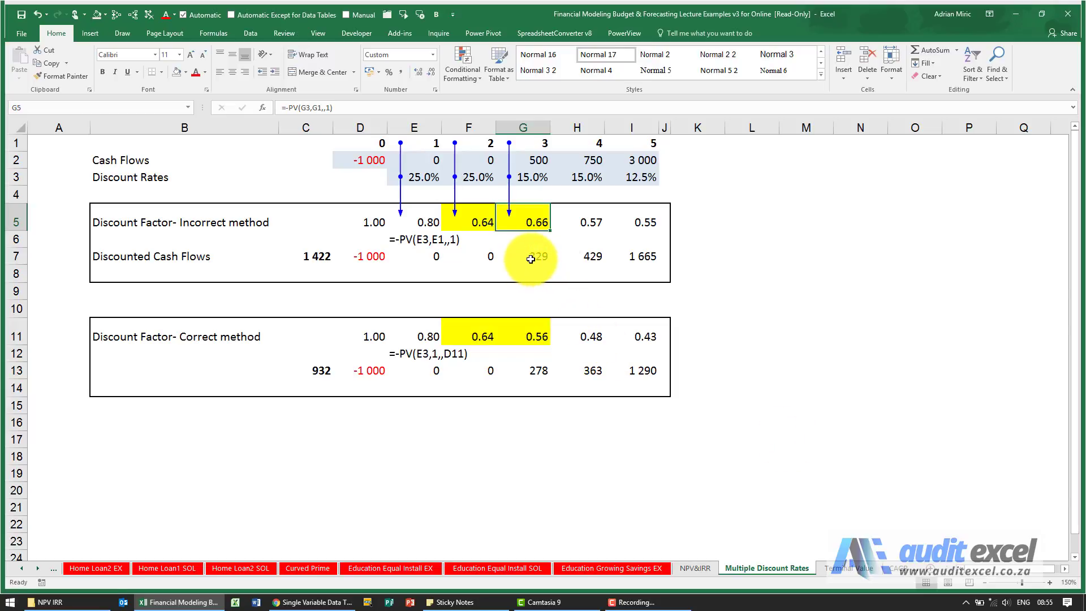
mouse_move(537, 182)
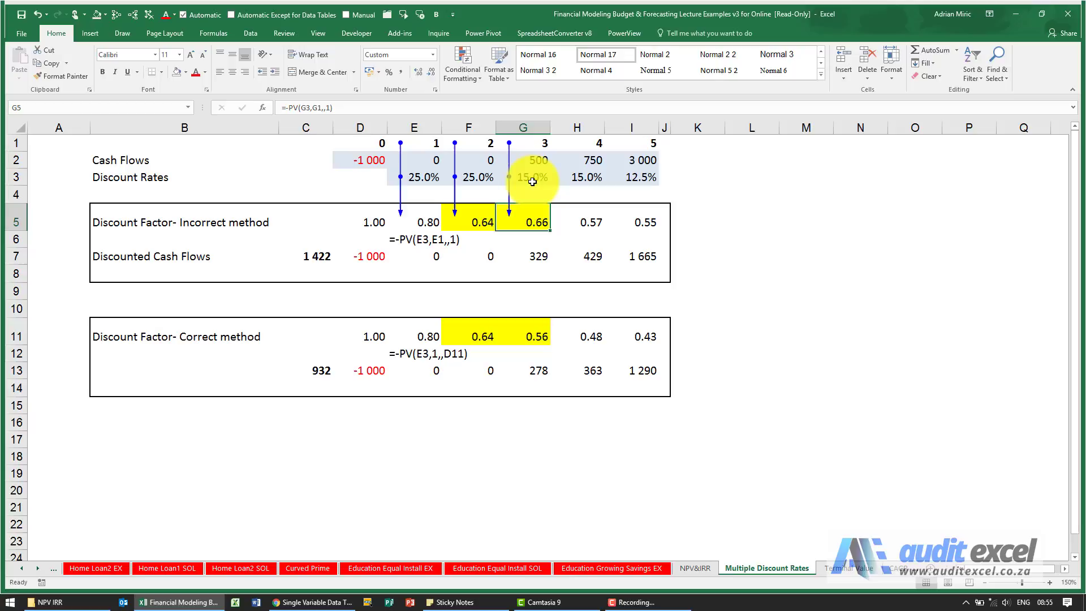
mouse_move(418, 183)
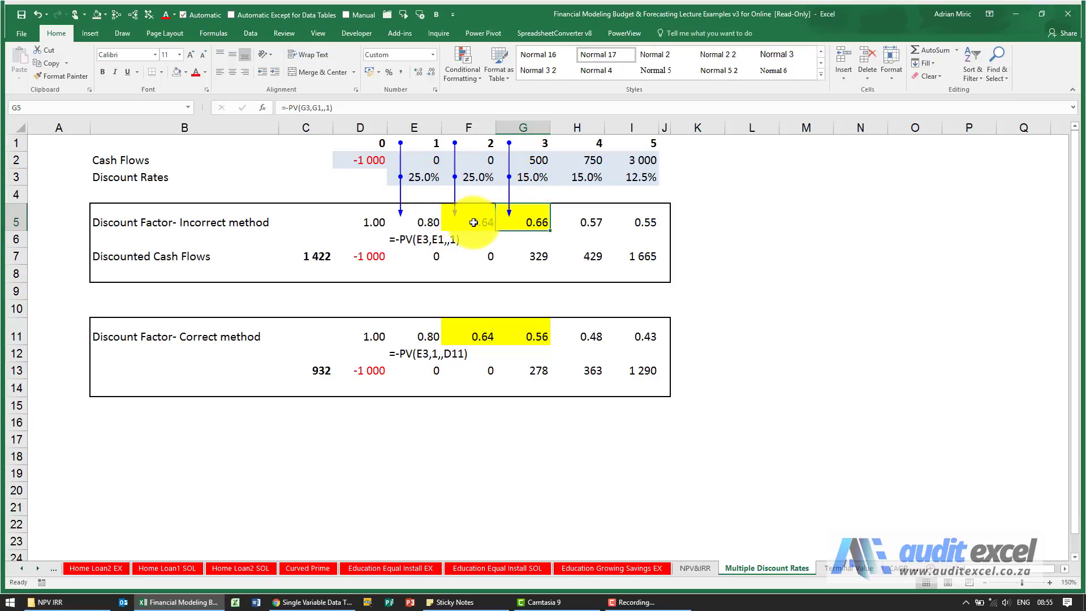
left_click(469, 222)
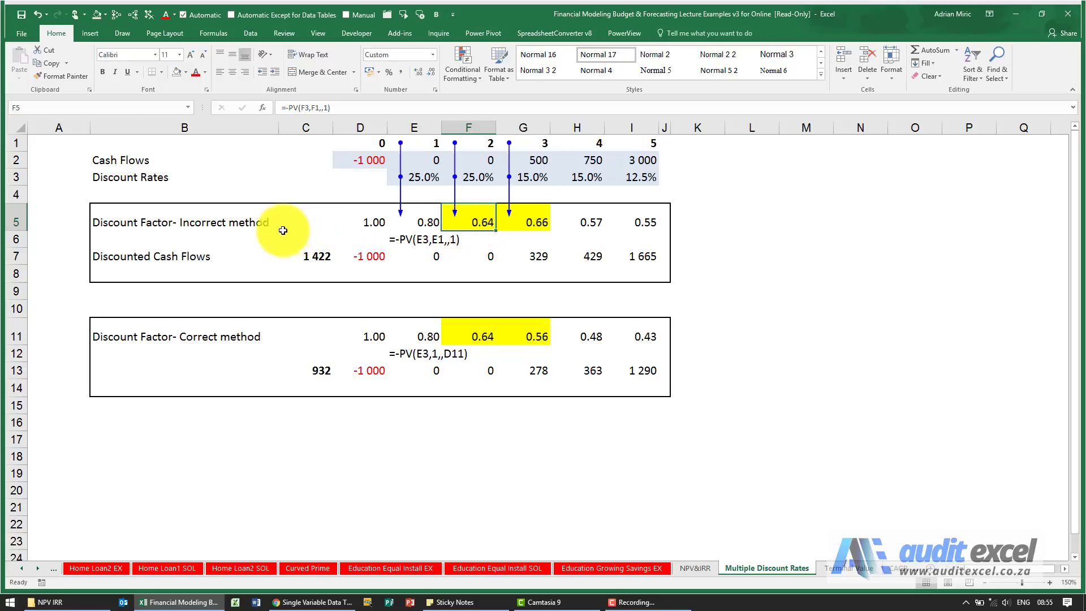
mouse_move(480, 175)
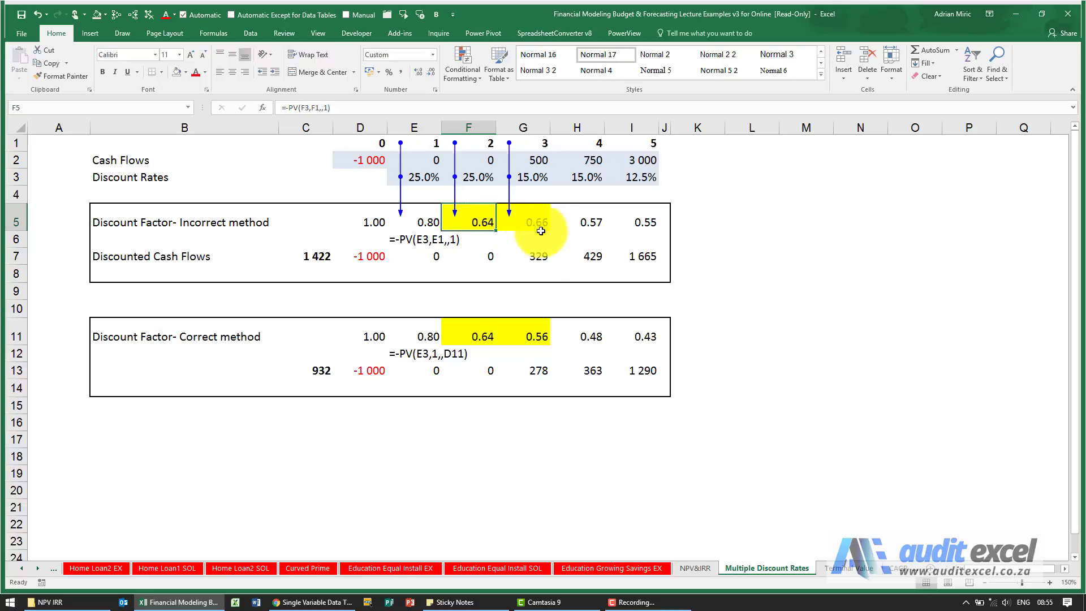
mouse_move(540, 225)
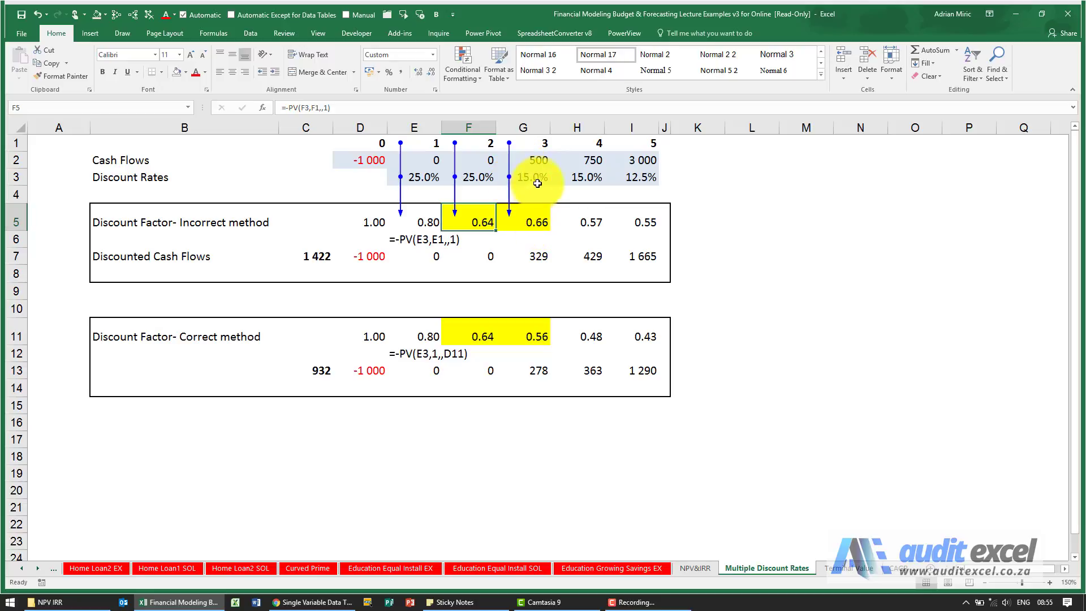
left_click(522, 222)
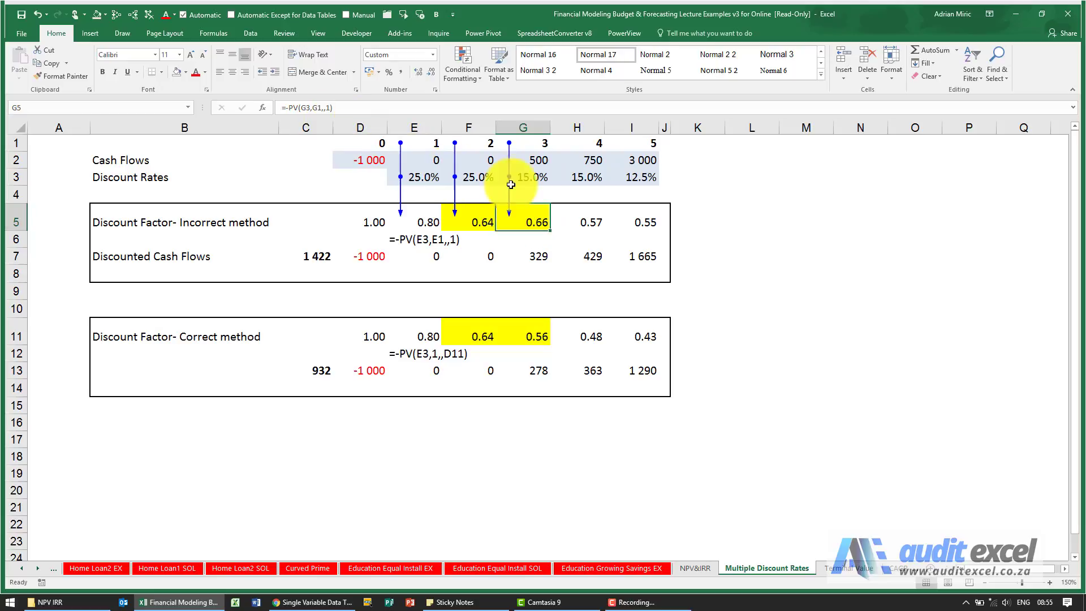
mouse_move(521, 213)
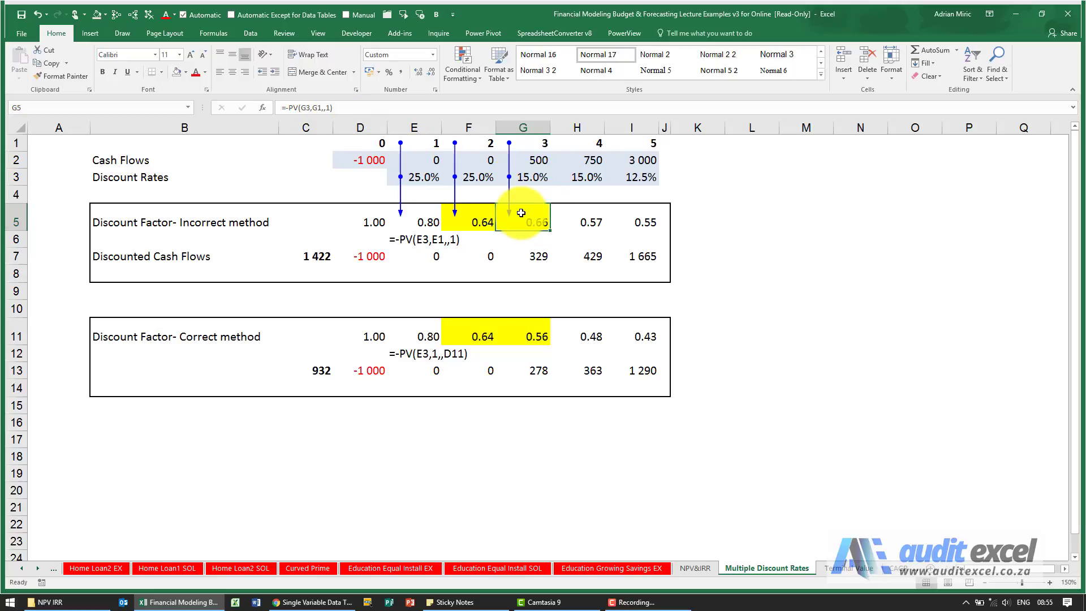
mouse_move(491, 176)
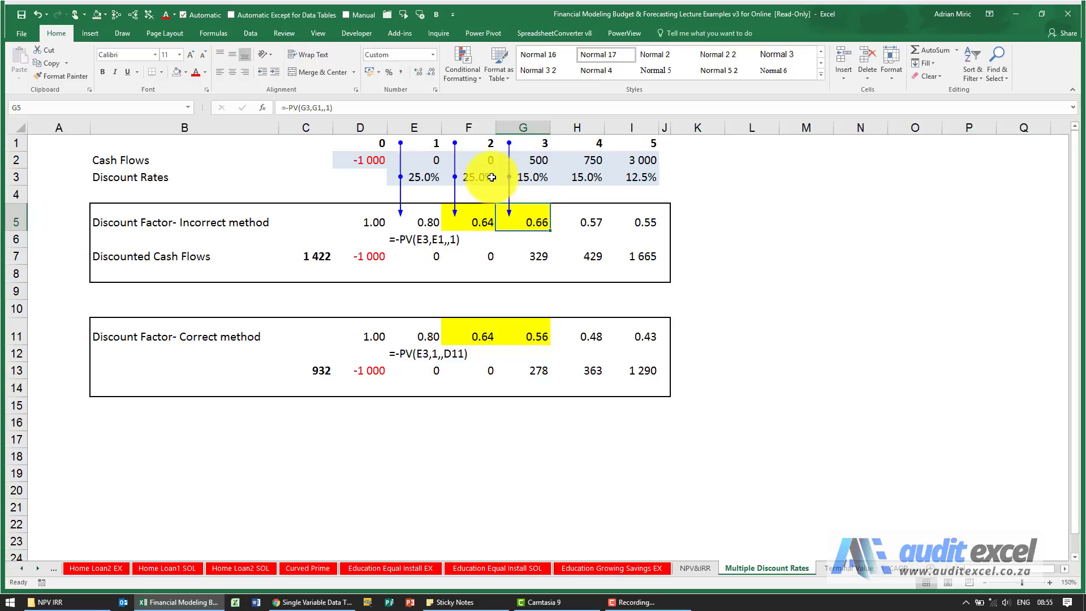
left_click(413, 176)
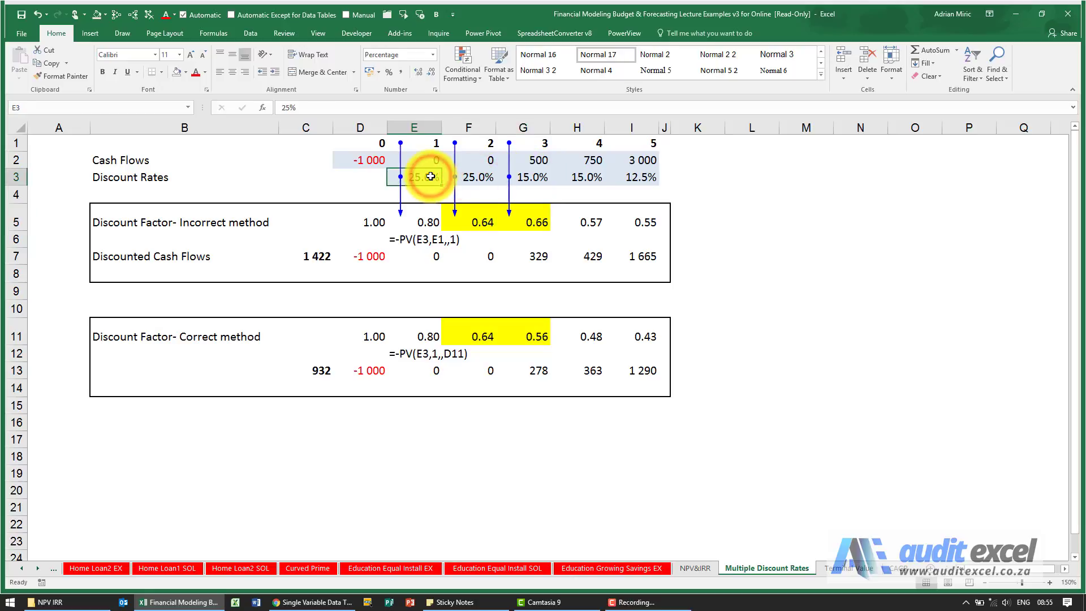
mouse_move(445, 326)
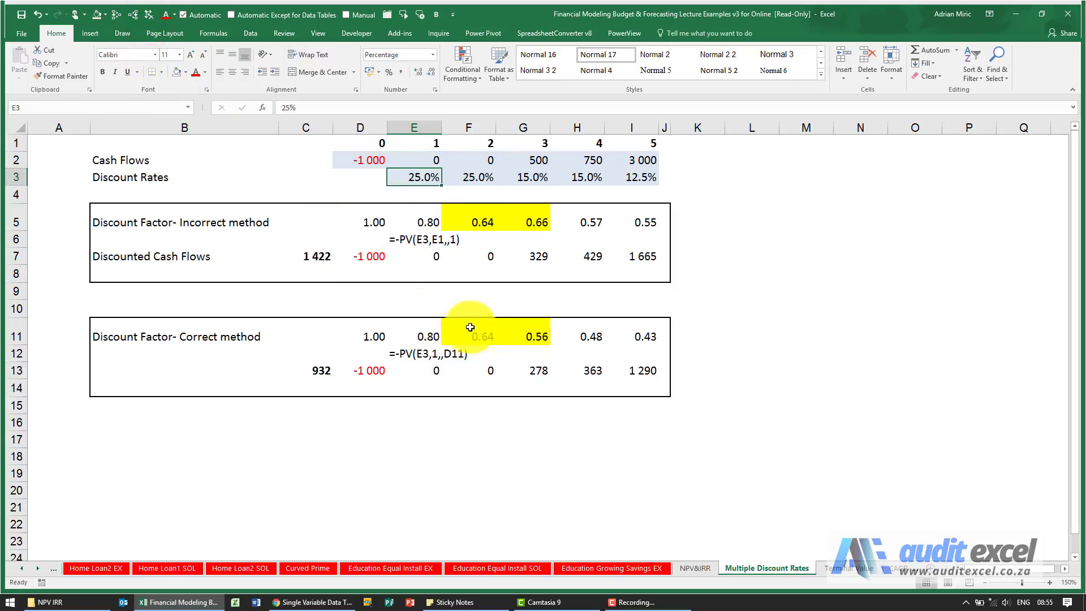
Trace E11's precedents and view that correct year-1 factor's PV arguments.
left_click(576, 336)
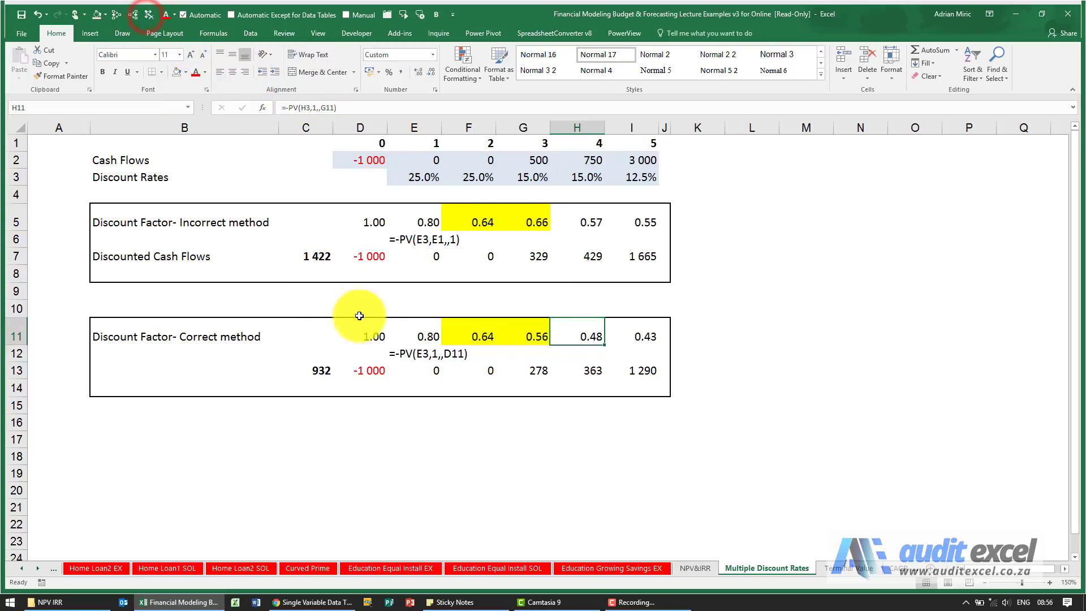
left_click(425, 336)
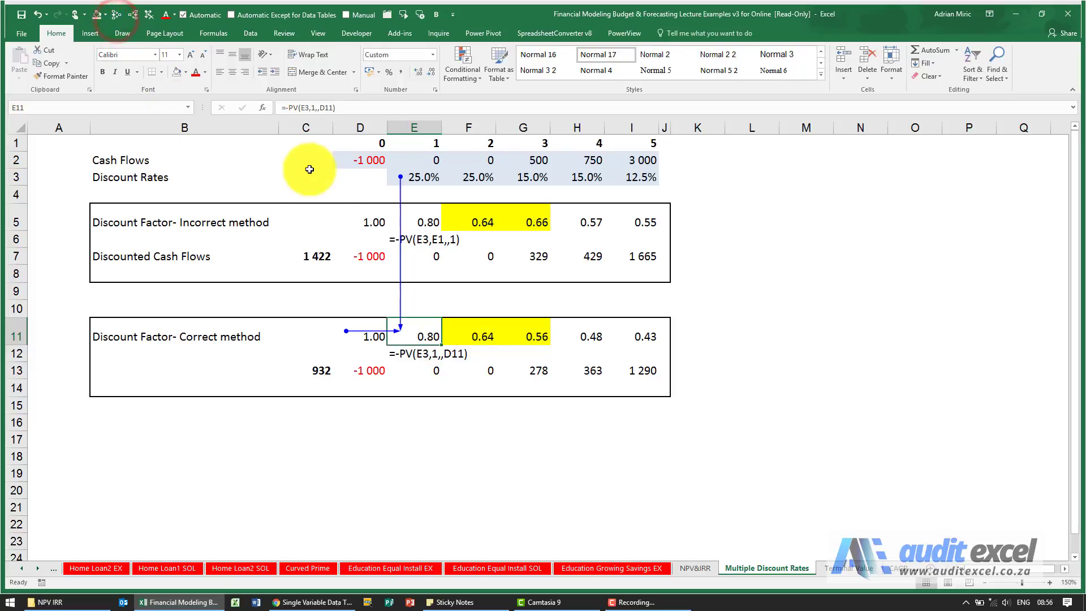
left_click(261, 107)
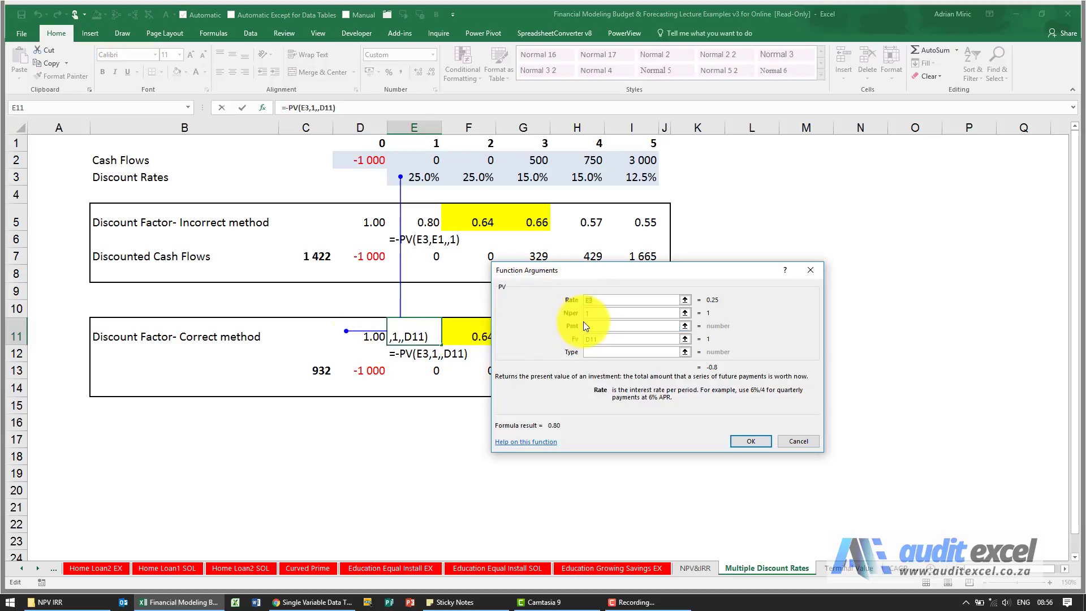
Trace F11 to its year-2 rate and year-1 factor, reviewing its PV arguments.
left_click(749, 441)
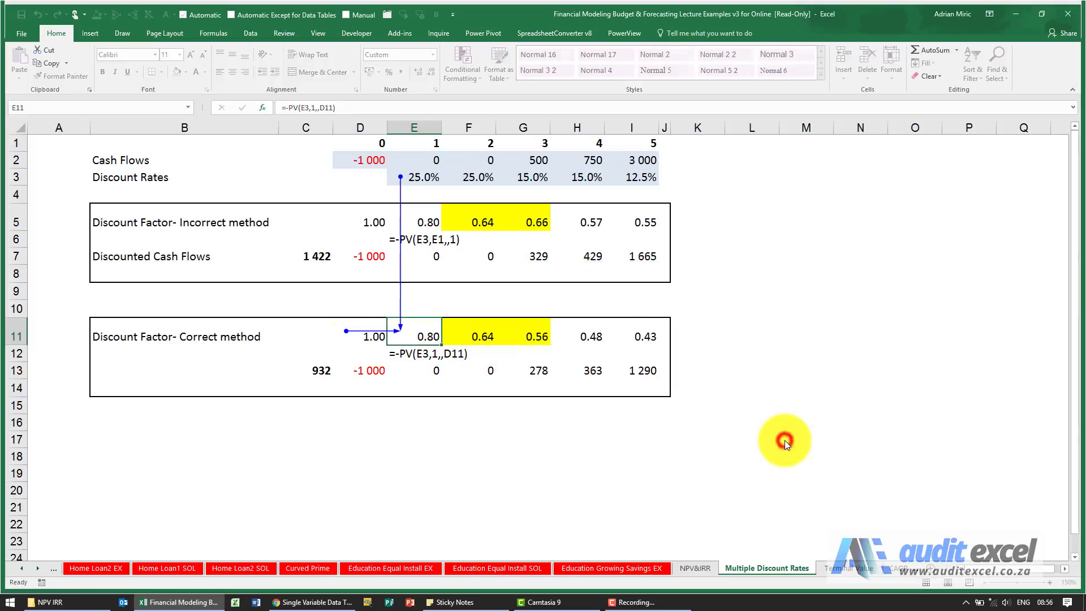
left_click(469, 336)
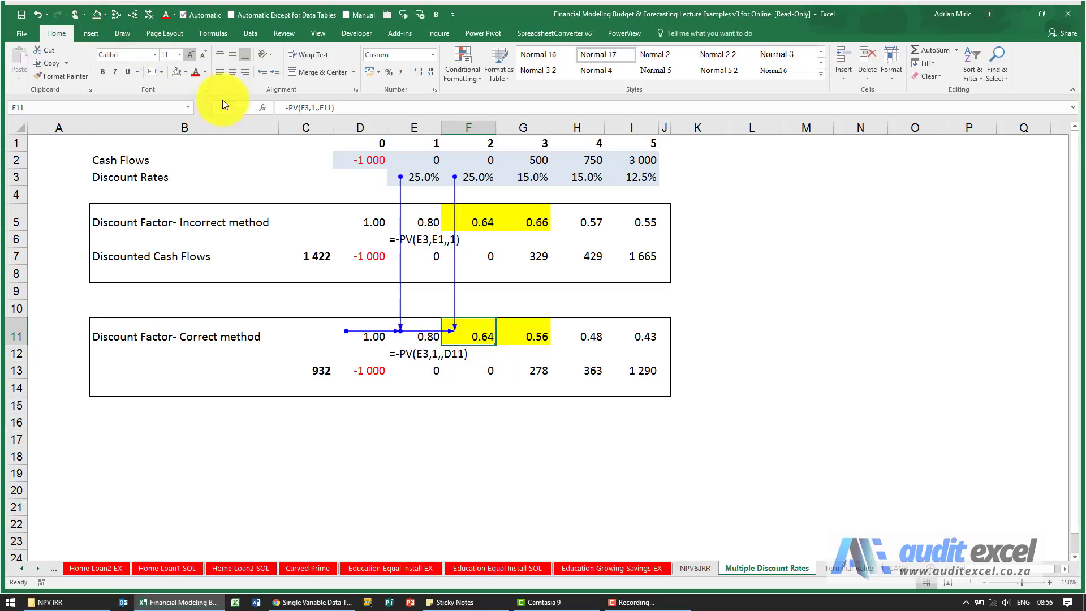
left_click(263, 107)
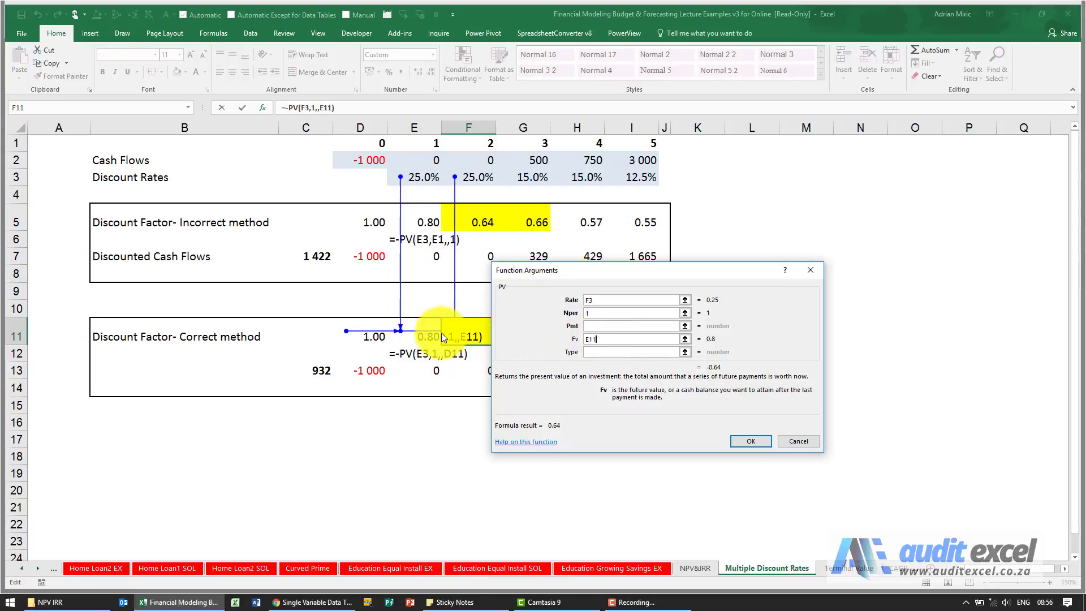
mouse_move(431, 346)
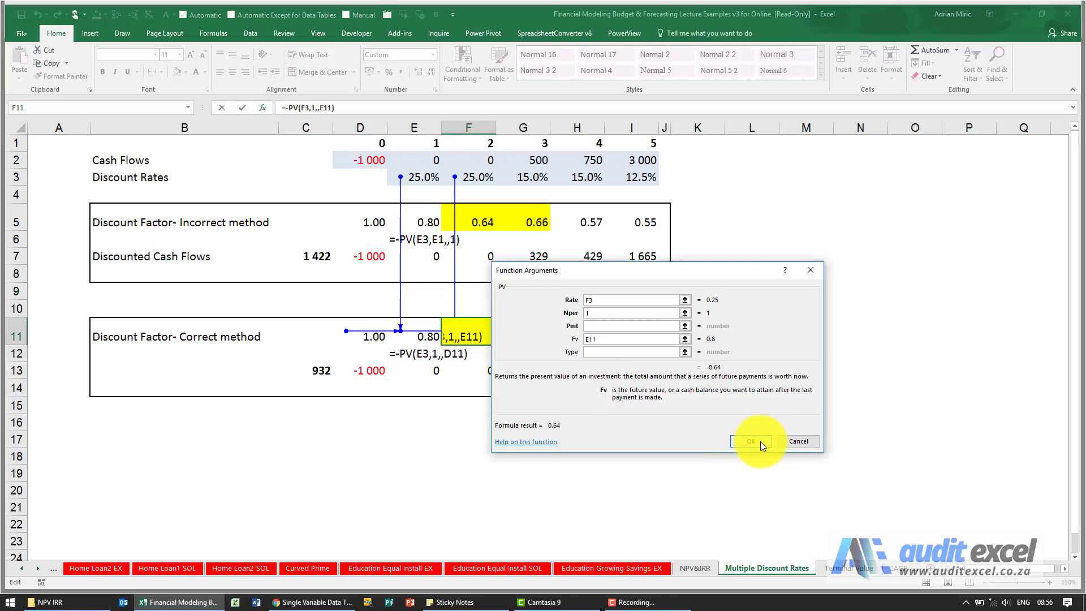
left_click(750, 441)
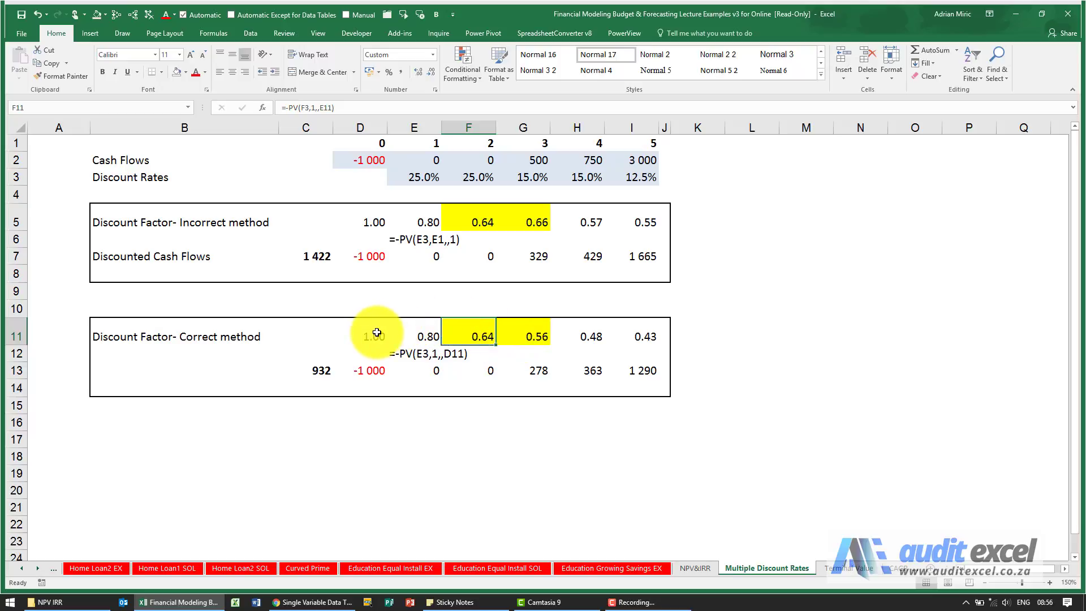
left_click(414, 336)
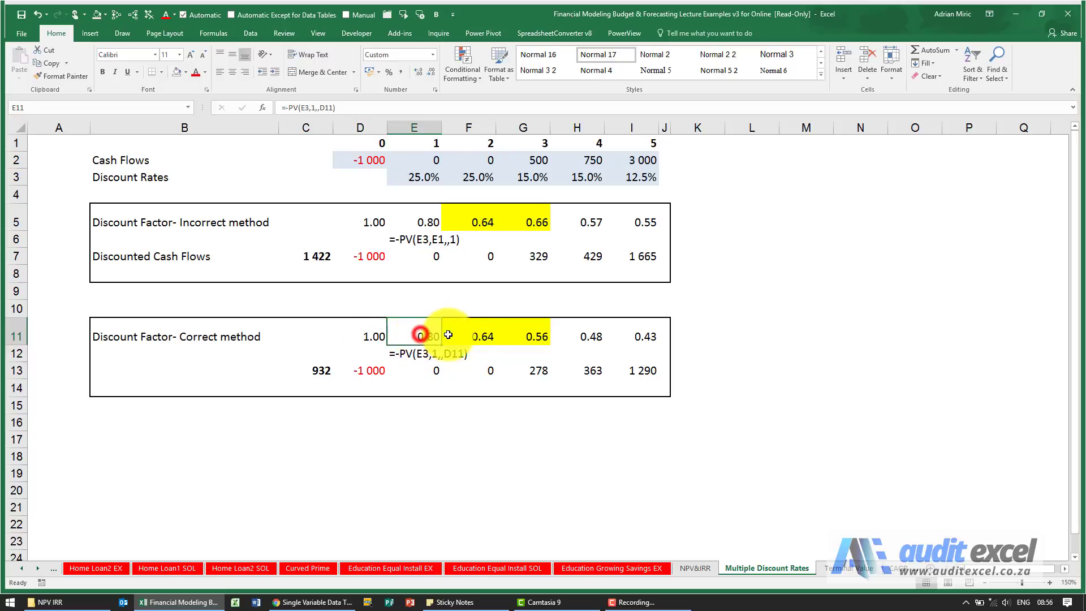
left_click(522, 336)
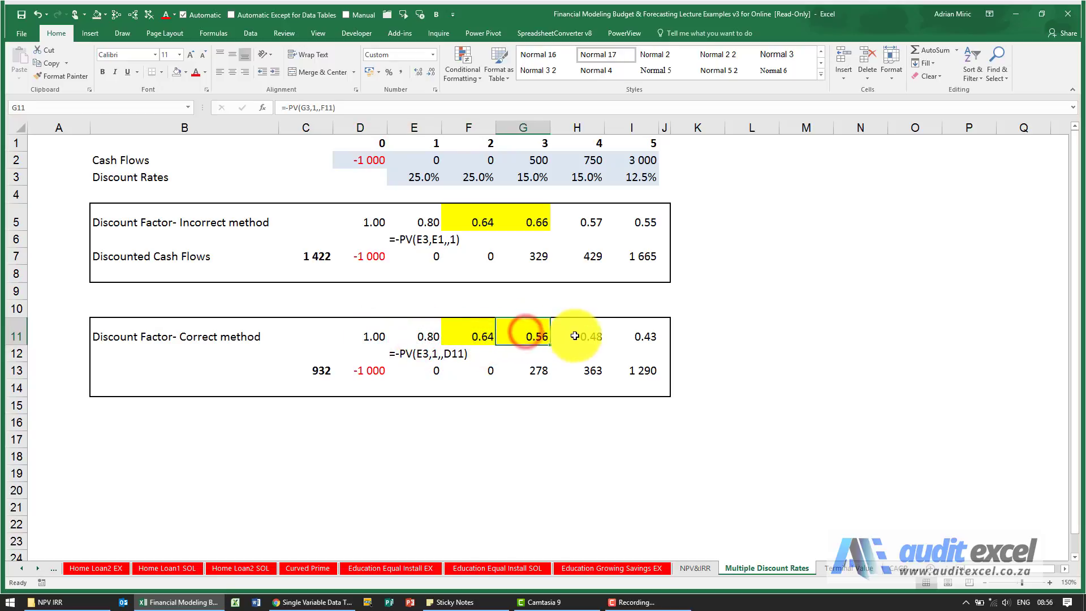
left_click(631, 336)
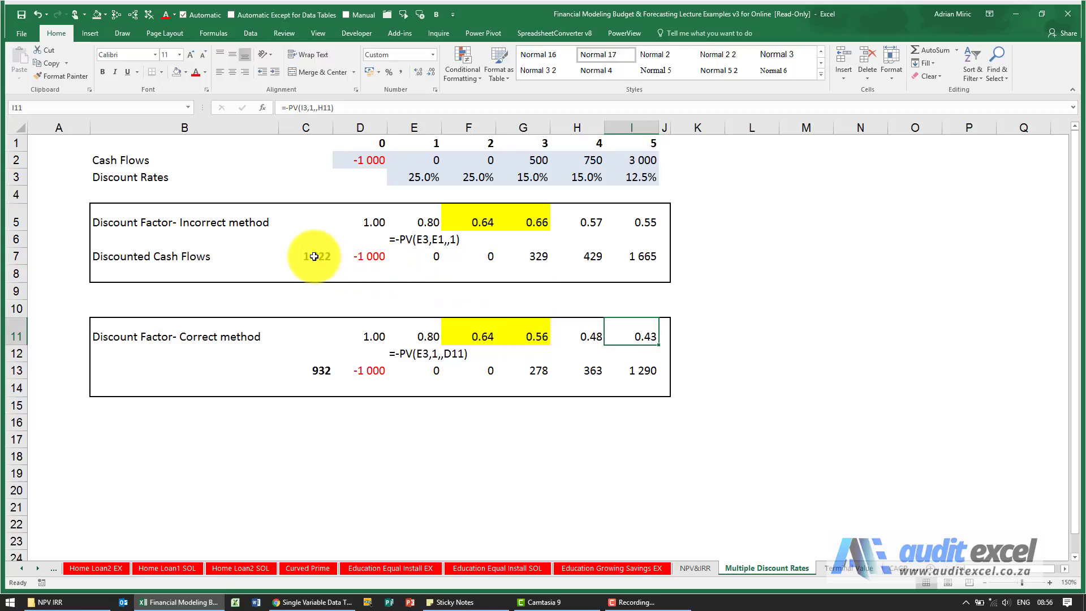
left_click(305, 256)
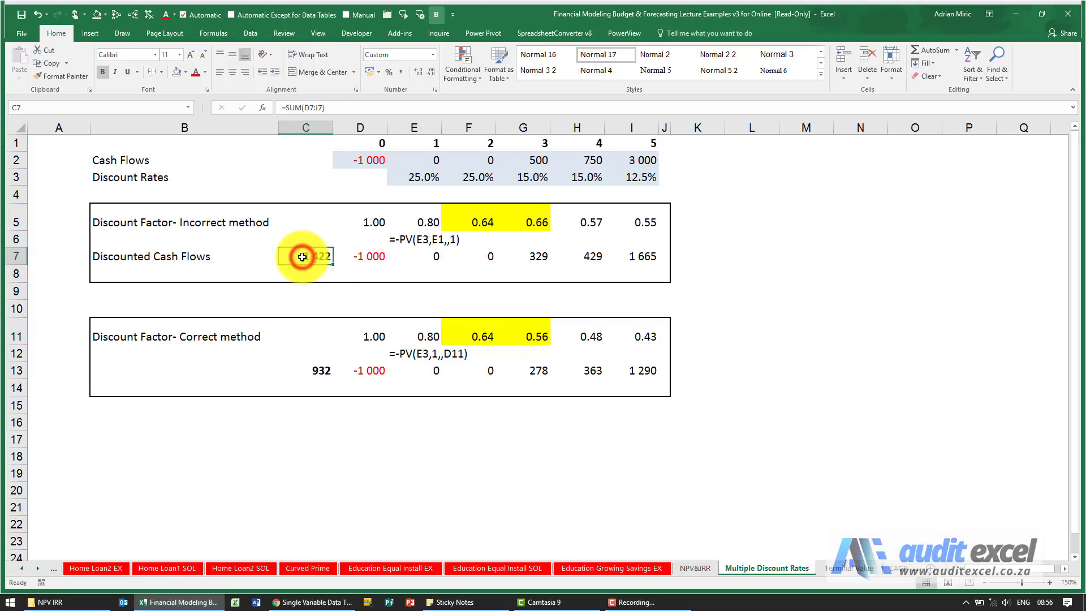
mouse_move(590, 259)
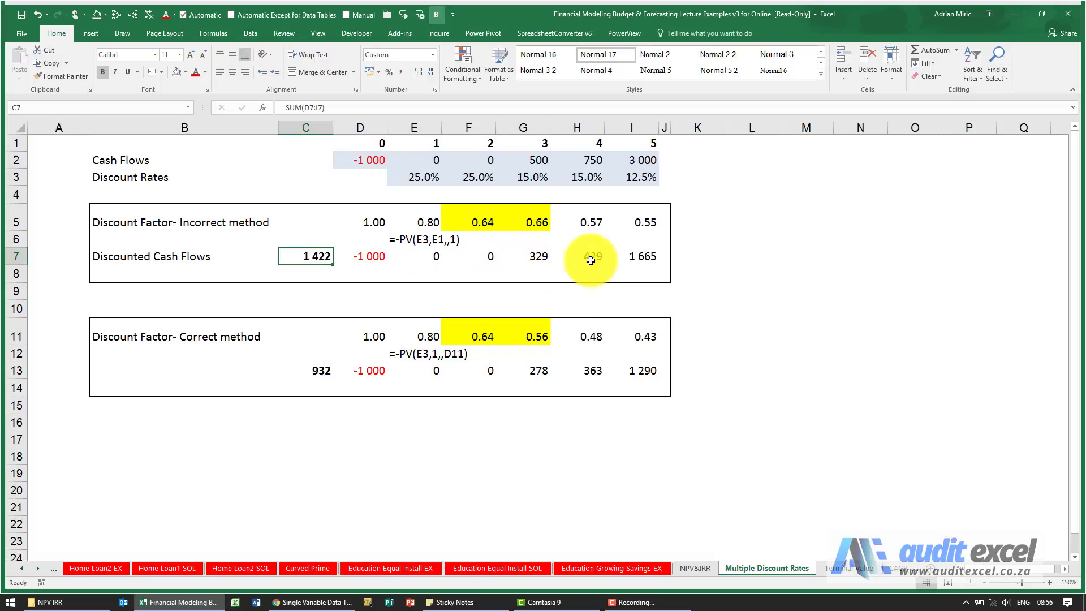
mouse_move(573, 184)
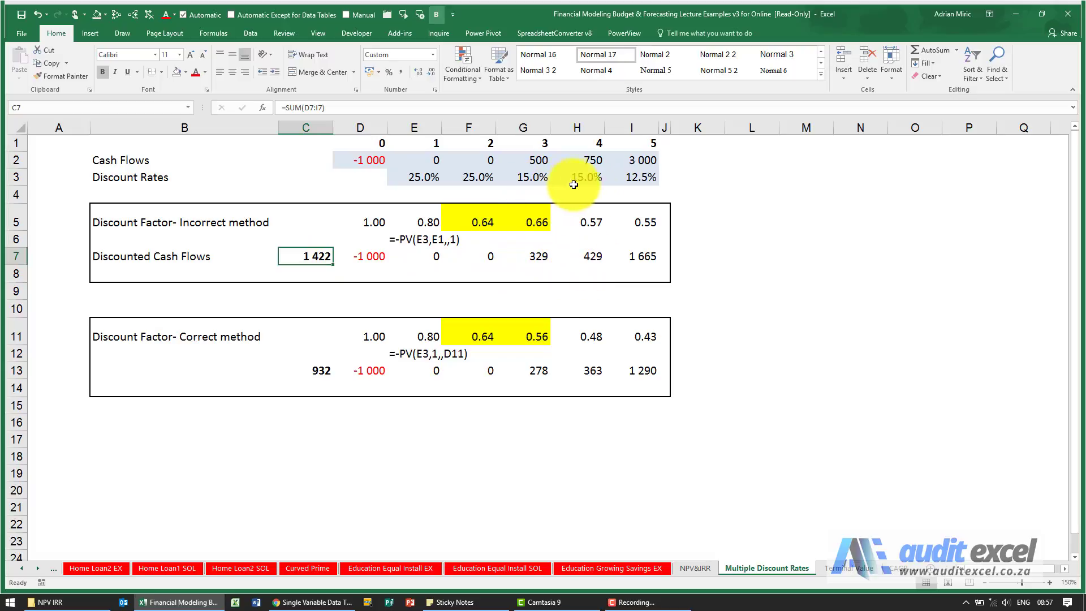
mouse_move(626, 182)
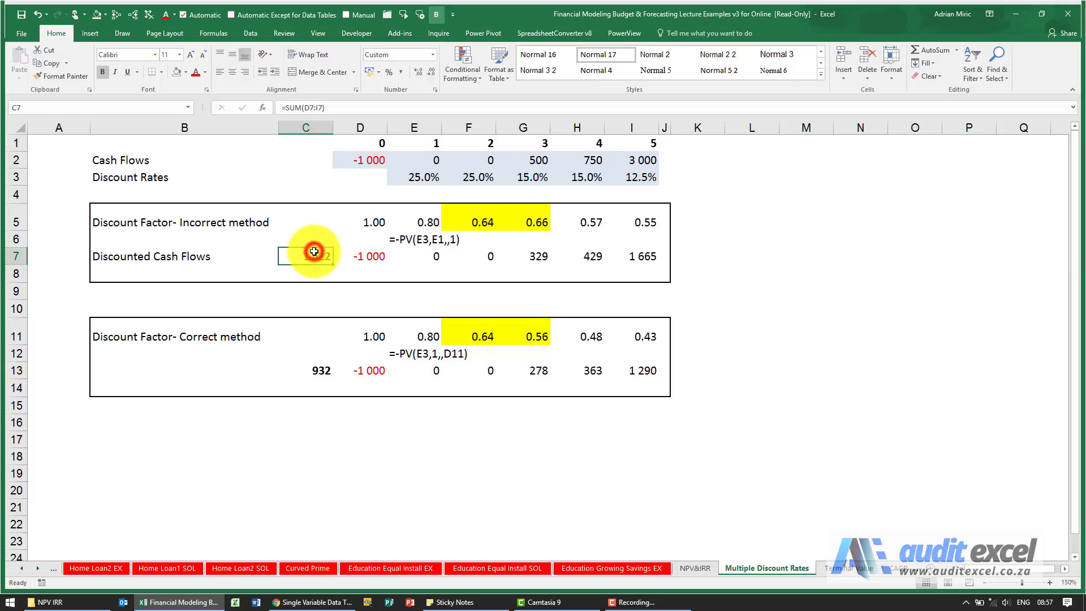
mouse_move(425, 386)
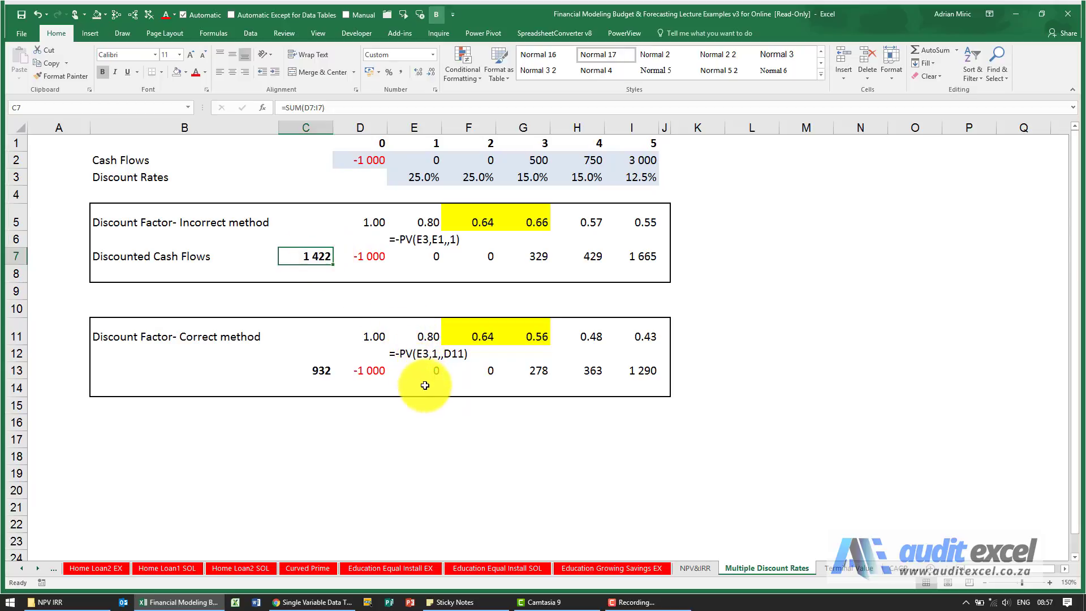
mouse_move(493, 395)
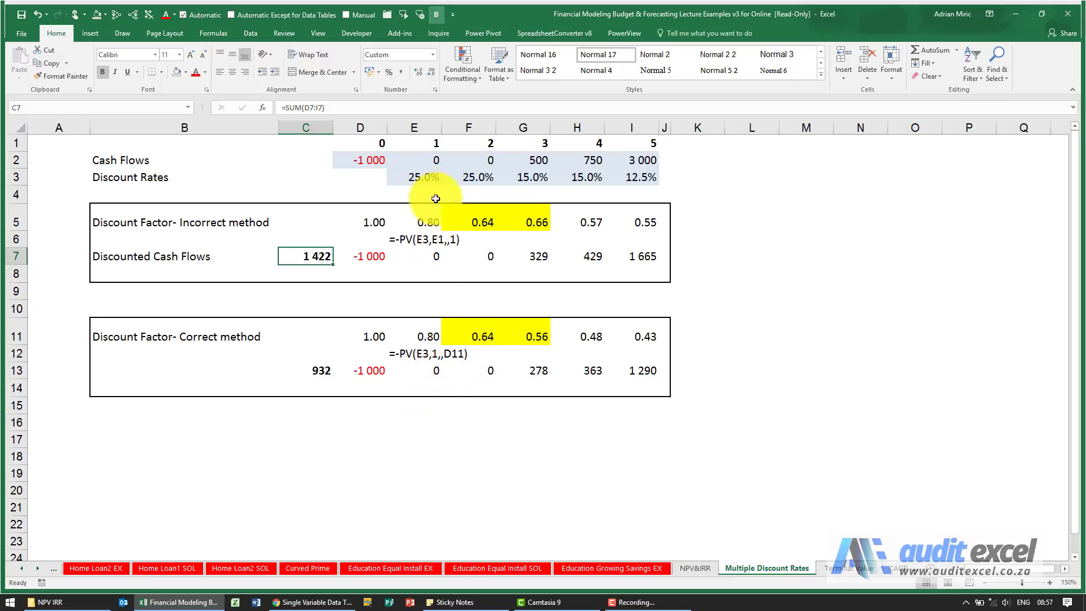
mouse_move(360, 367)
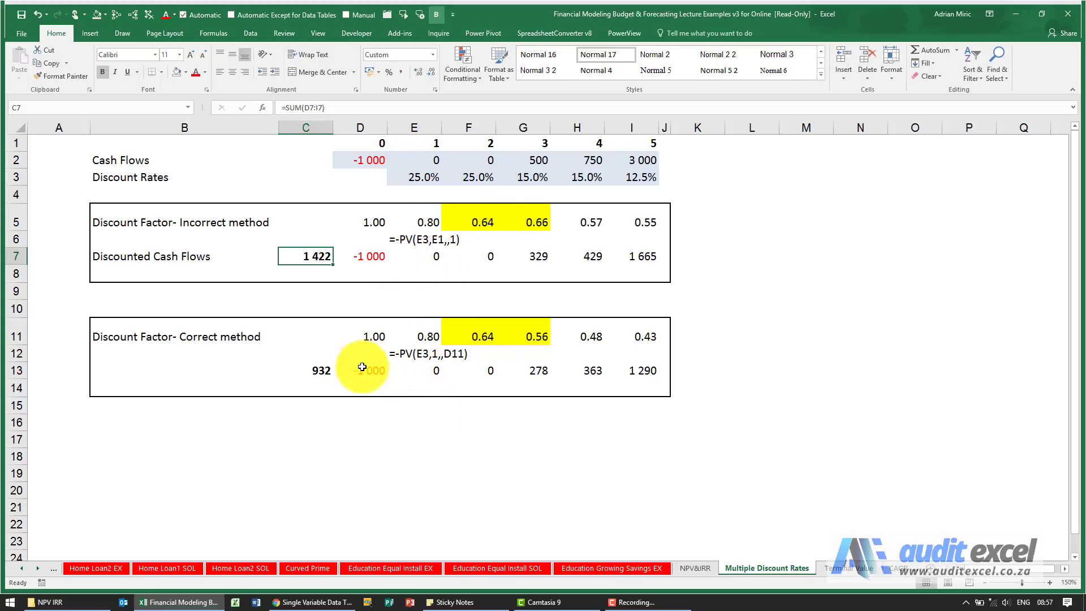
mouse_move(312, 364)
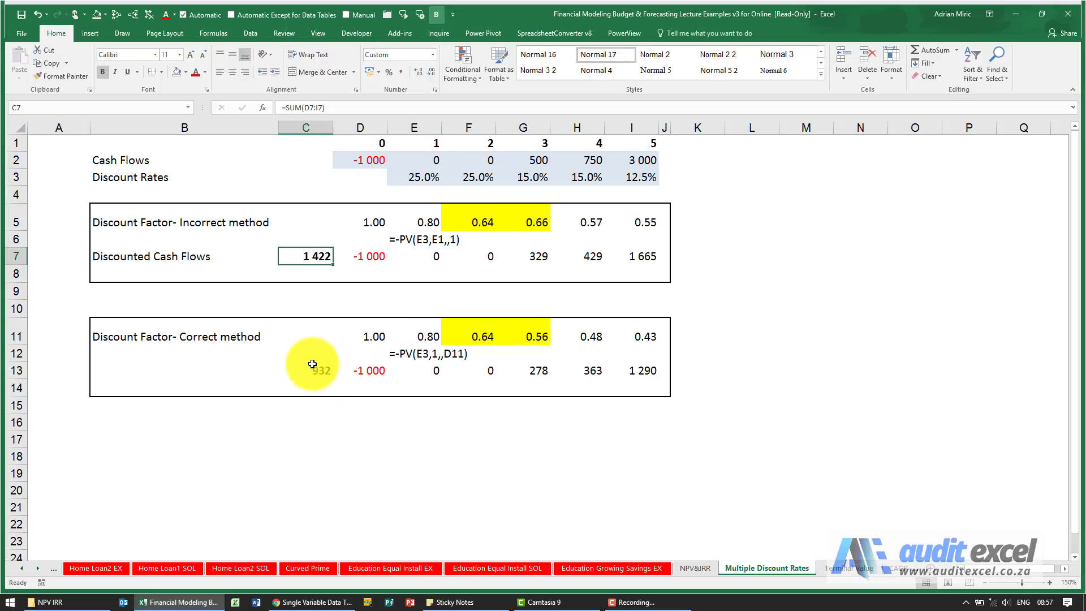